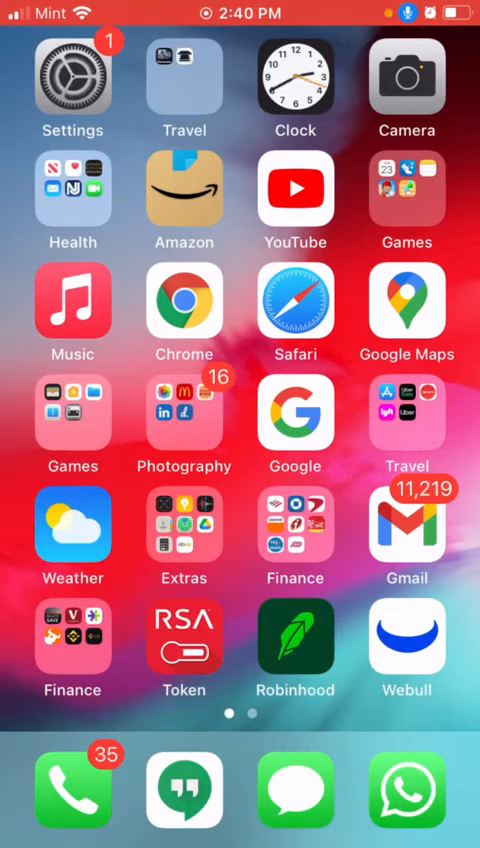
# Reach Voice Control's custom commands list showing Take call and Take on speaker.
pyautogui.click(72, 76)
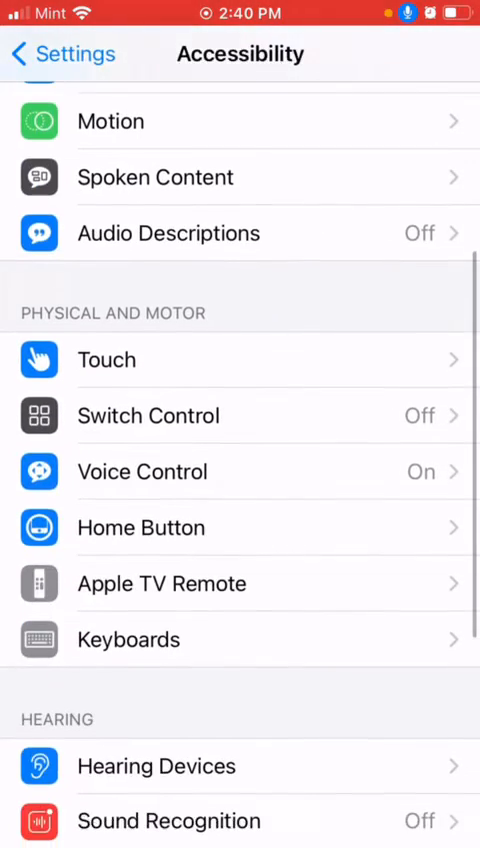
pyautogui.click(140, 472)
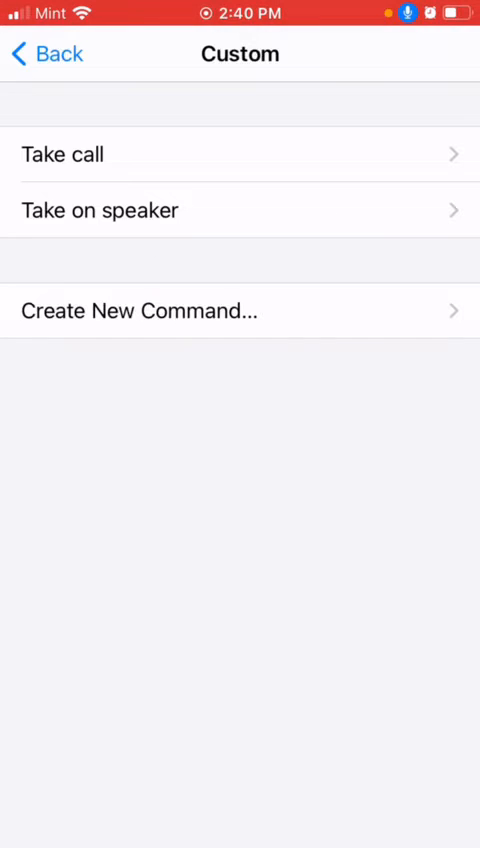
# Set Take call to Run Custom Gesture and record a sideways swipe as the gesture.
pyautogui.click(240, 154)
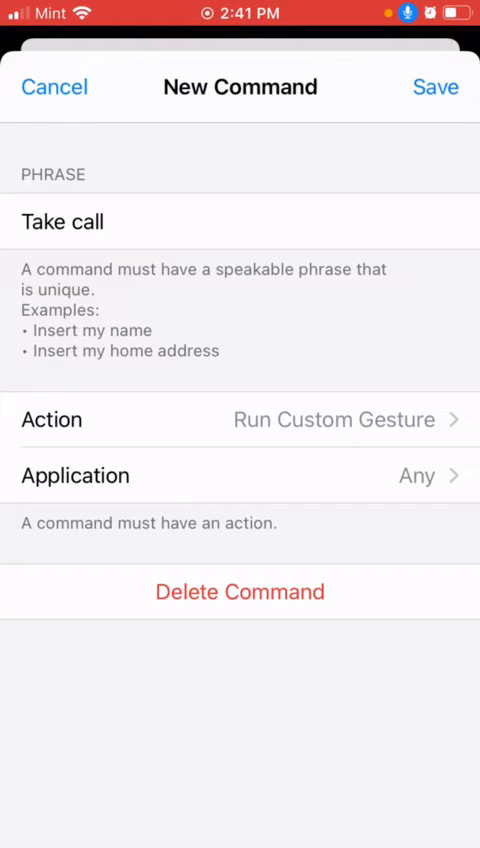
pyautogui.click(336, 420)
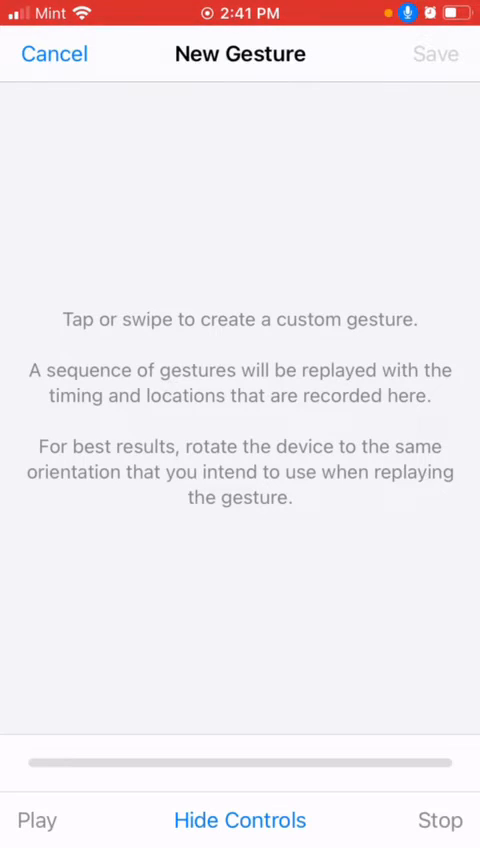
pyautogui.moveTo(110, 676); pyautogui.dragTo(380, 676)
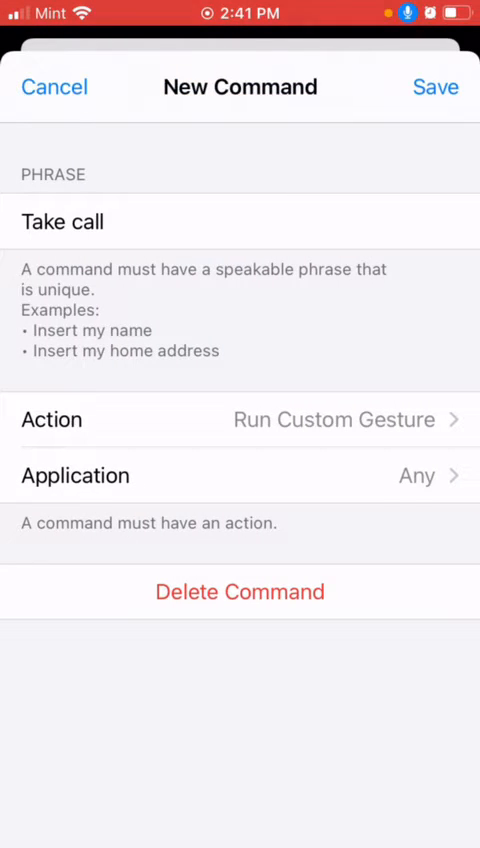
# Leave Take call's application as Any and save the command.
pyautogui.click(240, 476)
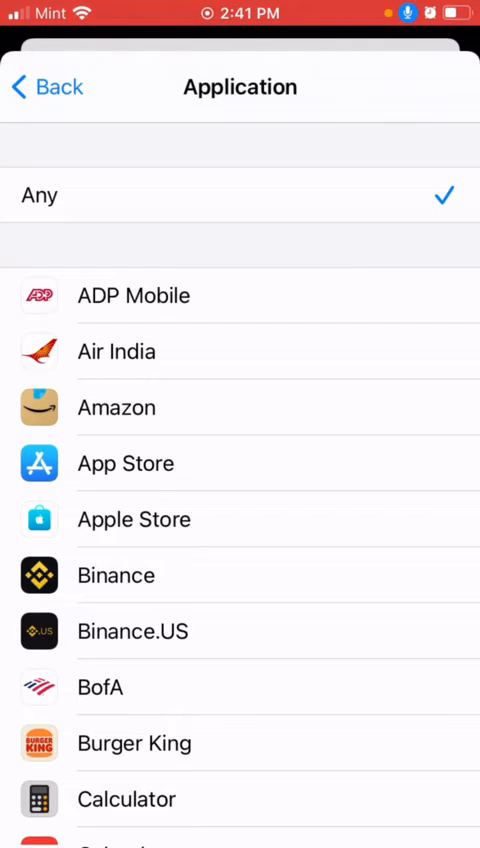
pyautogui.click(44, 88)
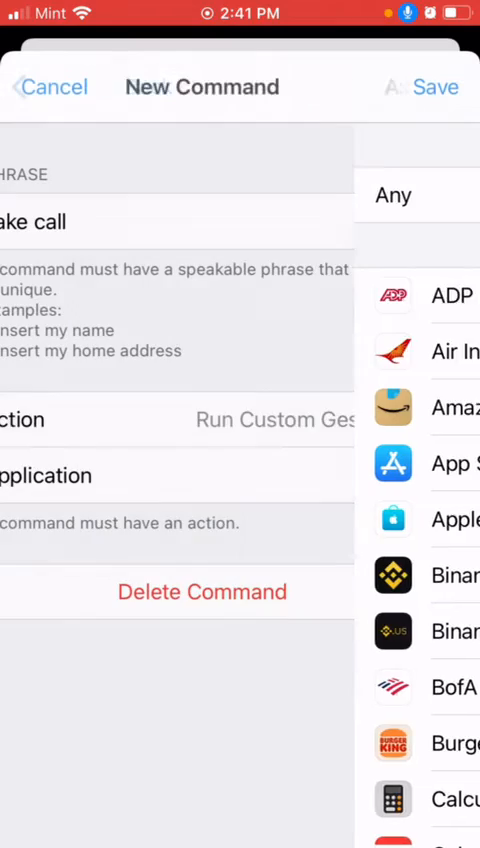
pyautogui.click(52, 88)
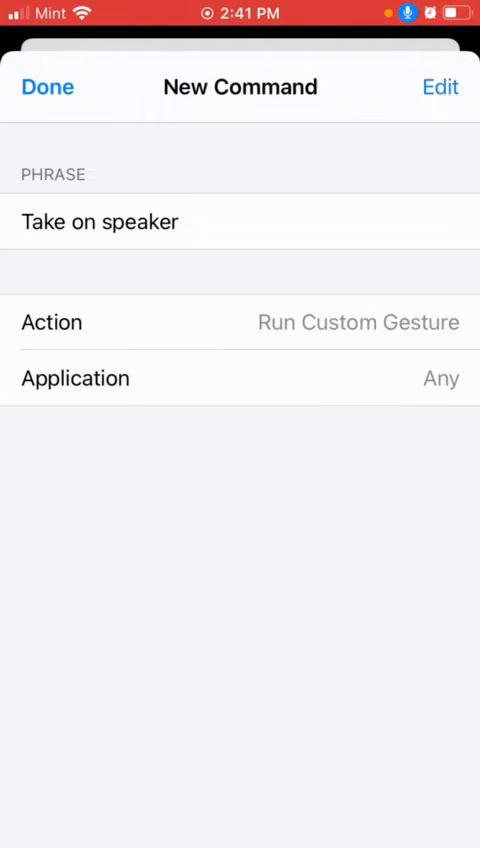
# Record a tap-and-sideways-swipe gesture for Take on speaker and save it.
pyautogui.click(240, 322)
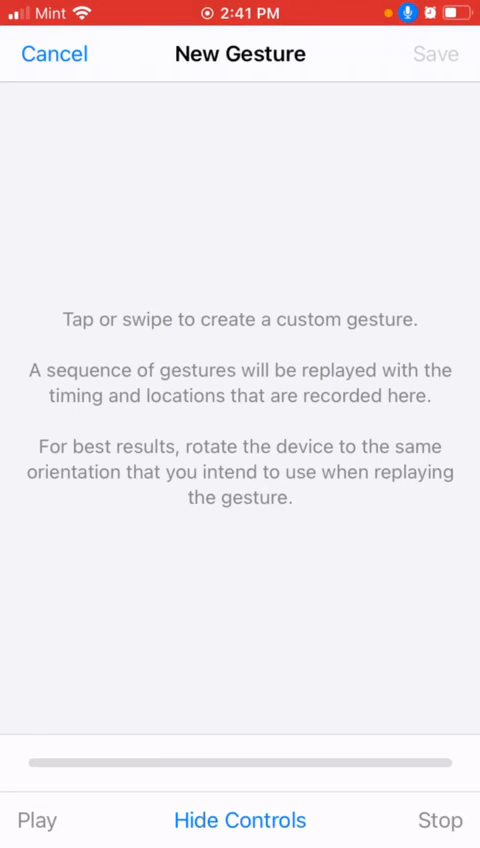
pyautogui.moveTo(90, 660); pyautogui.dragTo(390, 660)
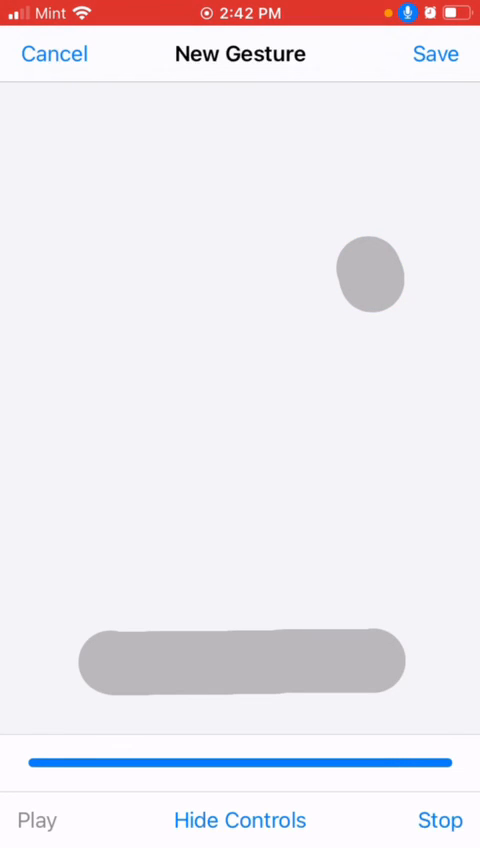
pyautogui.click(436, 52)
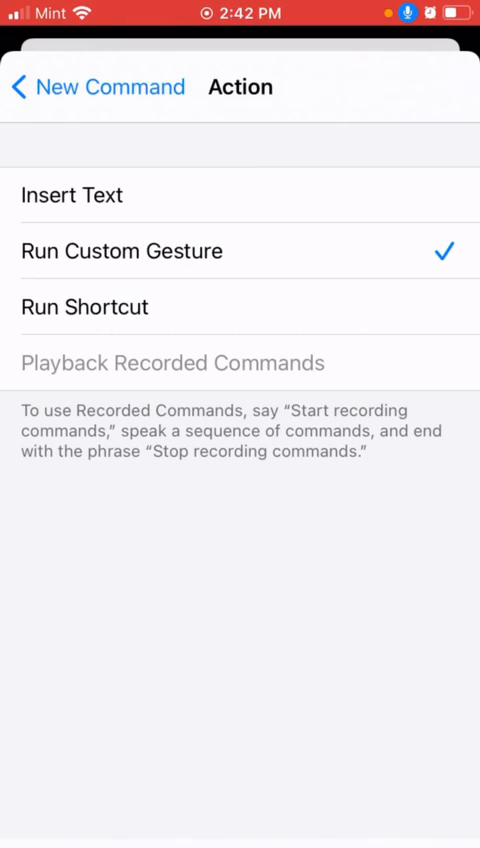